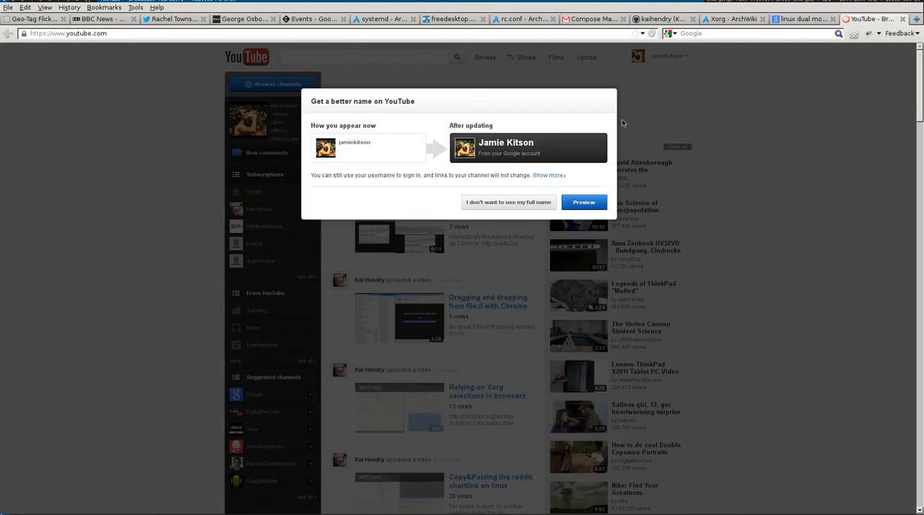
mouse_move(553, 244)
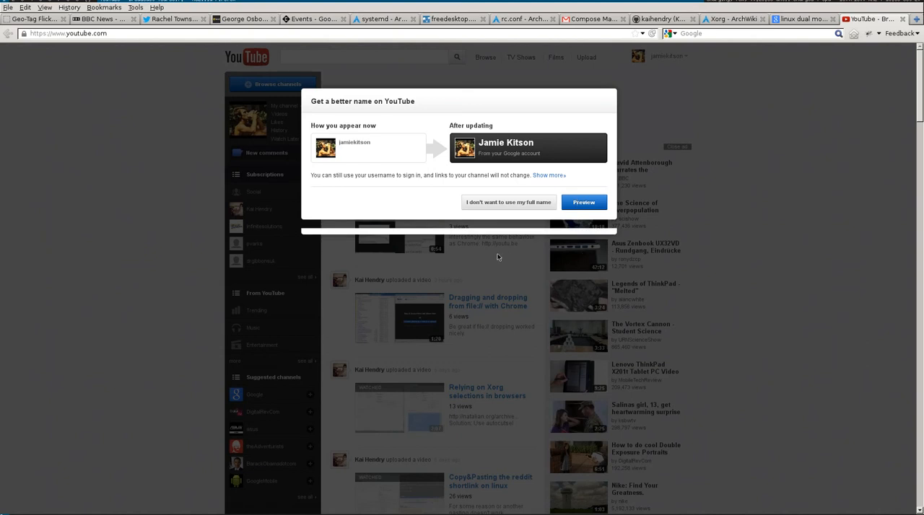
mouse_move(529, 230)
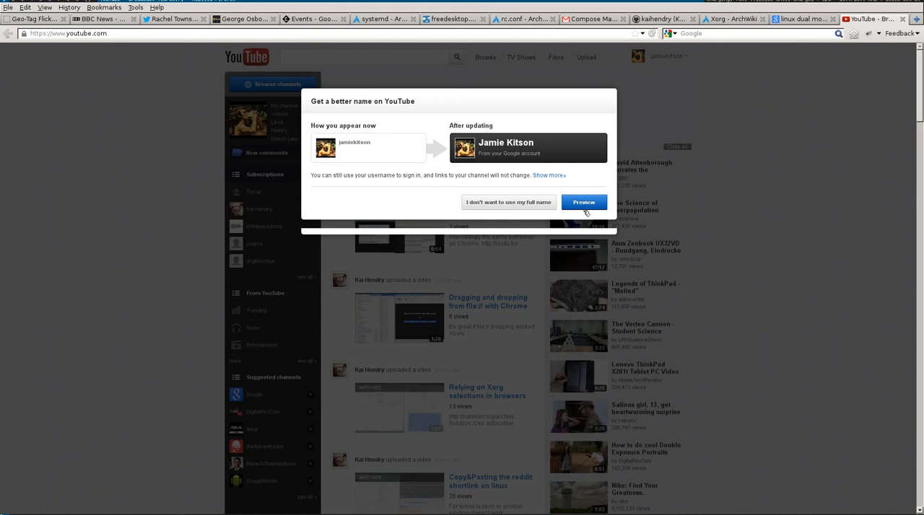
mouse_move(511, 233)
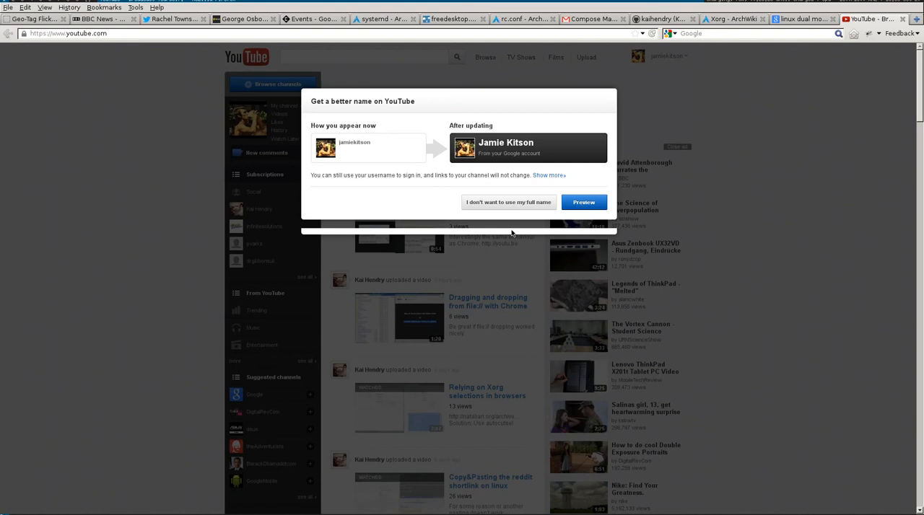
mouse_move(421, 381)
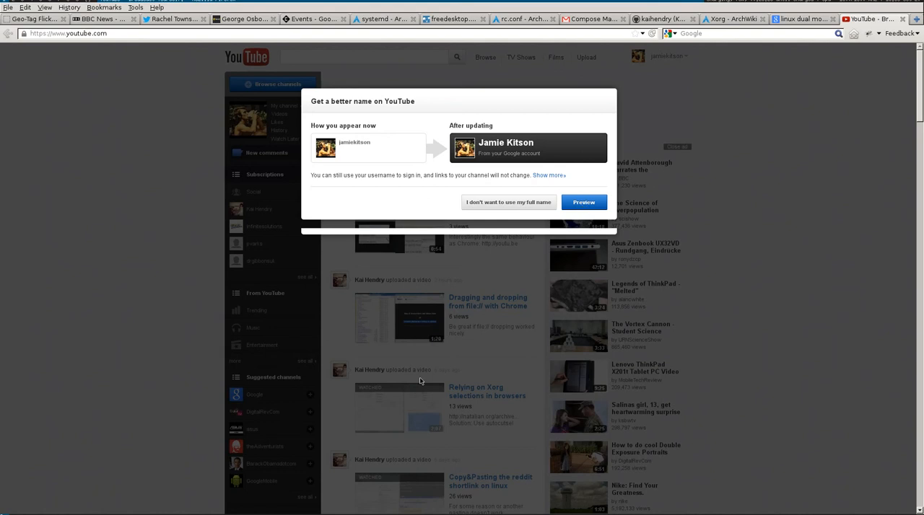
Step: Preview the full name, showing 190 videos, one public playlist and 53 comments affected
click(583, 202)
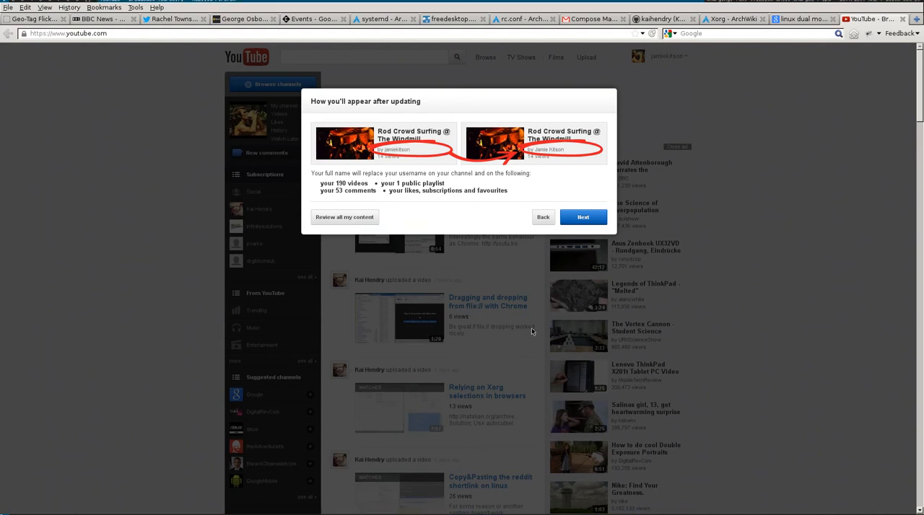
mouse_move(537, 160)
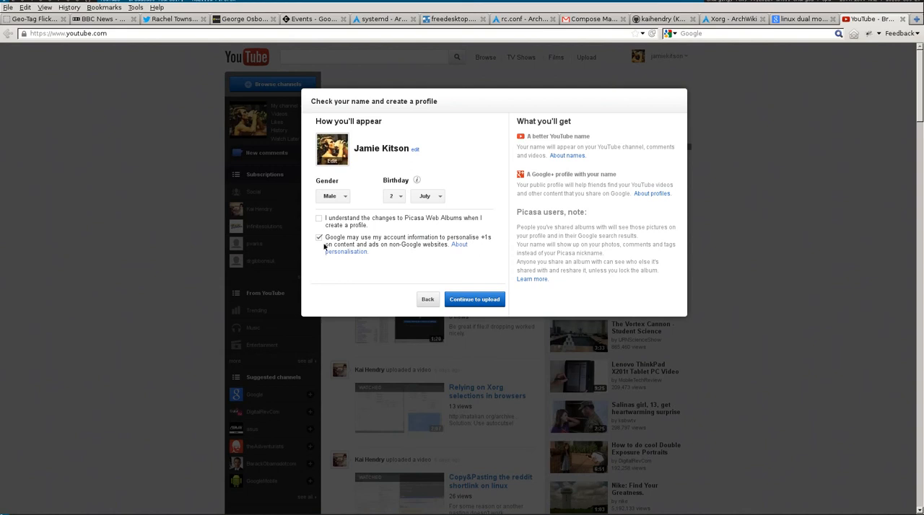
Step: Untick the Picasa Web Albums acknowledgement and the ad-personalisation consent checkboxes
click(319, 237)
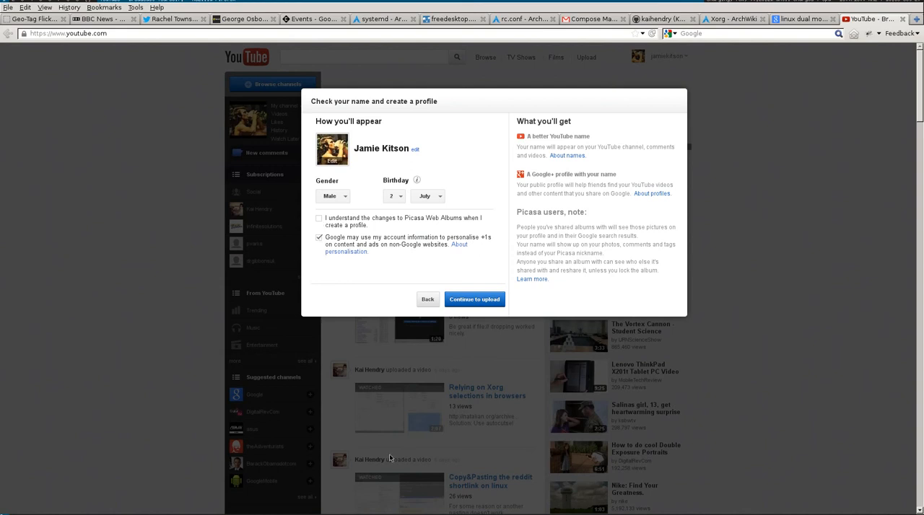
click(319, 219)
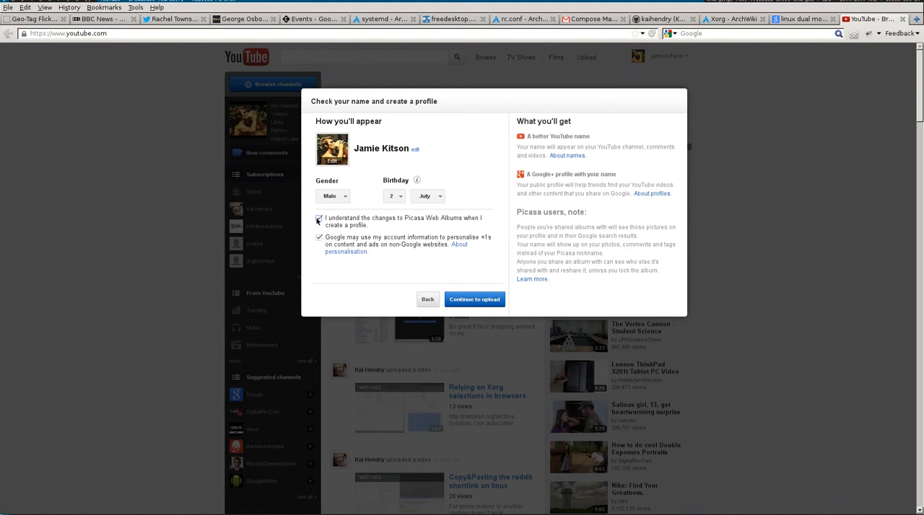
click(318, 221)
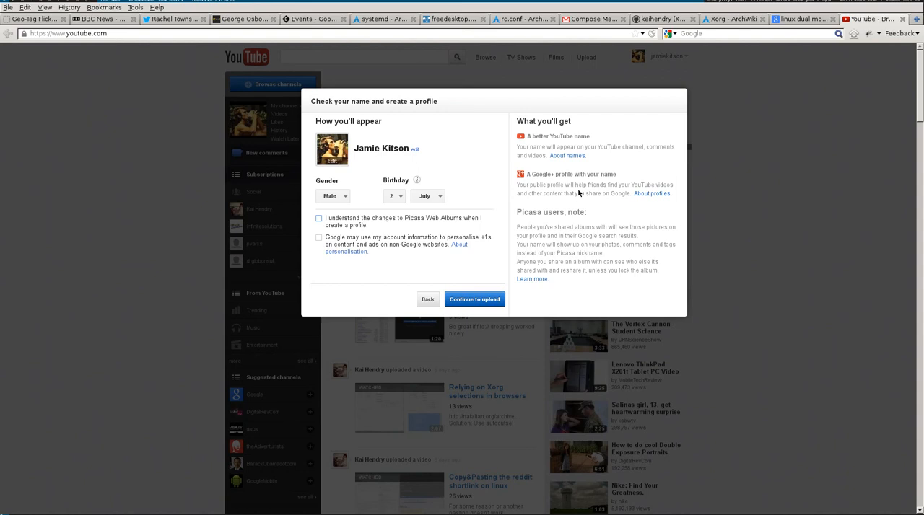
mouse_move(591, 221)
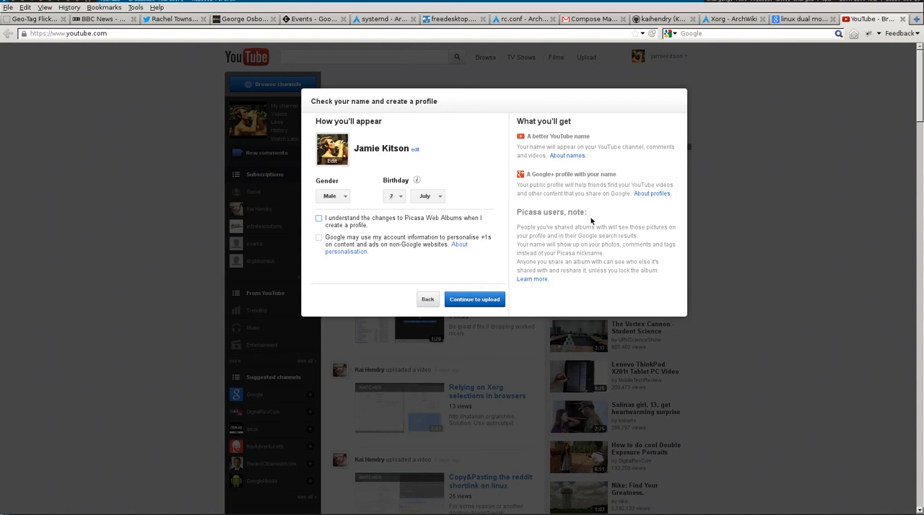
mouse_move(563, 231)
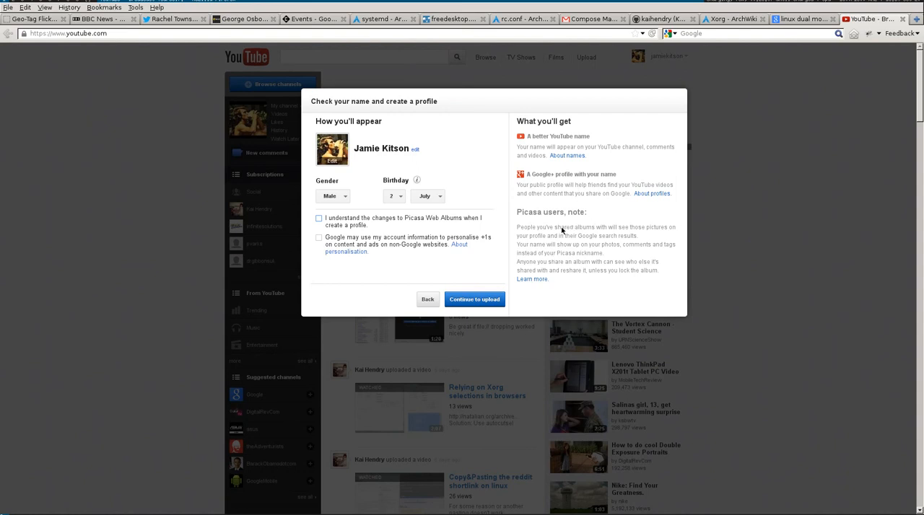
mouse_move(587, 194)
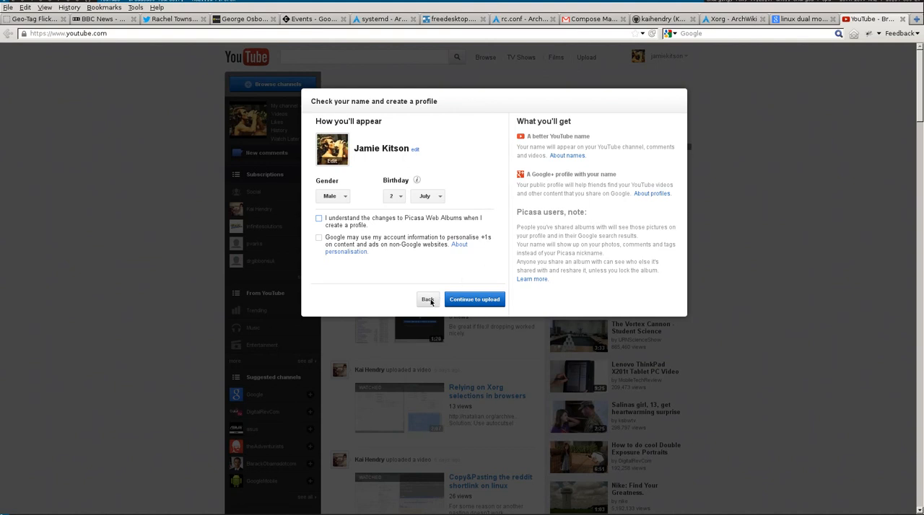
Step: Go back through the preview to the 'Get a better name' username comparison prompt
click(474, 299)
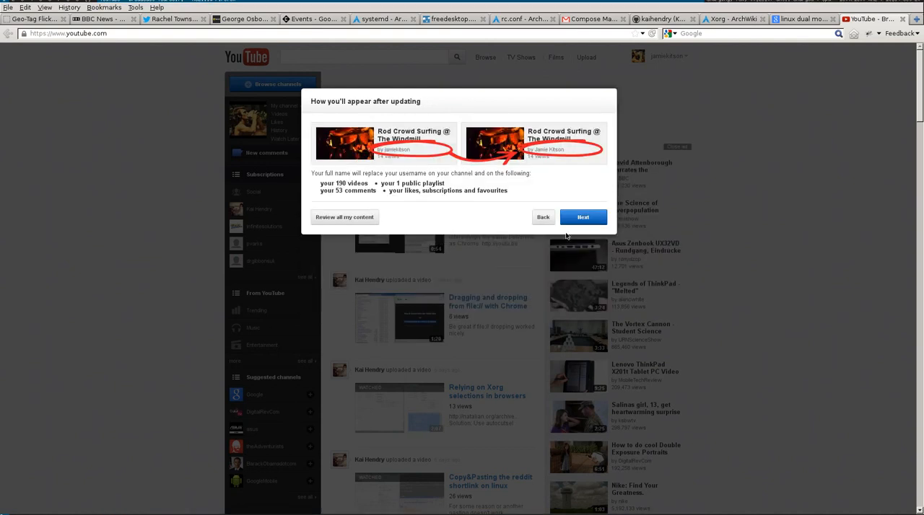
click(543, 217)
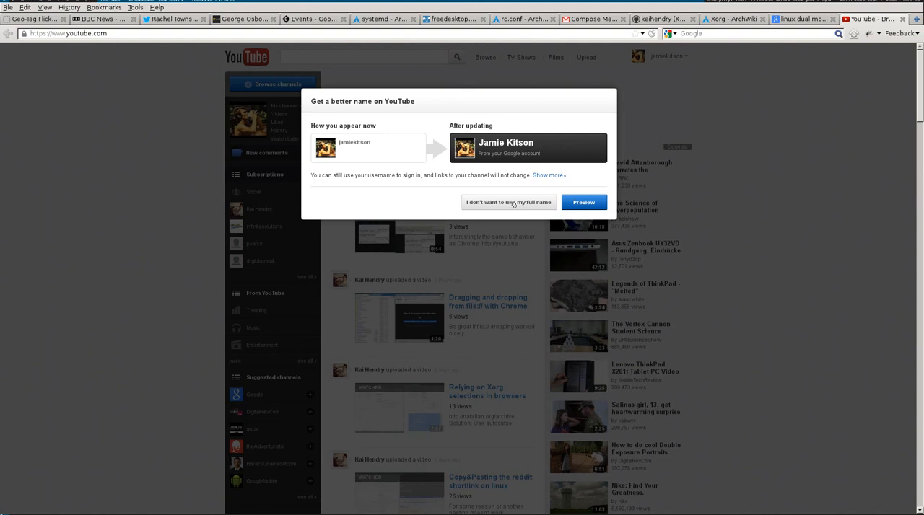
Step: Choose 'I don't want to use my full name' to reach the 'Are you sure?' reasons dialog
click(507, 202)
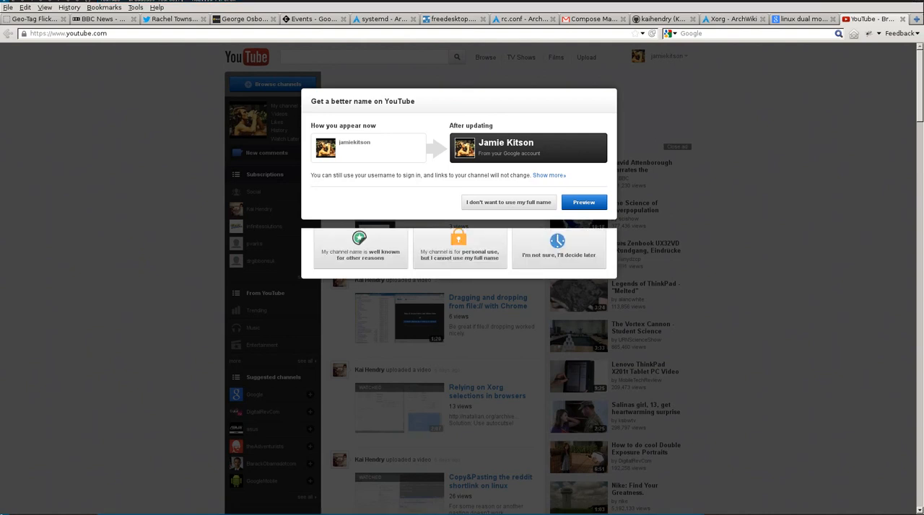
click(507, 202)
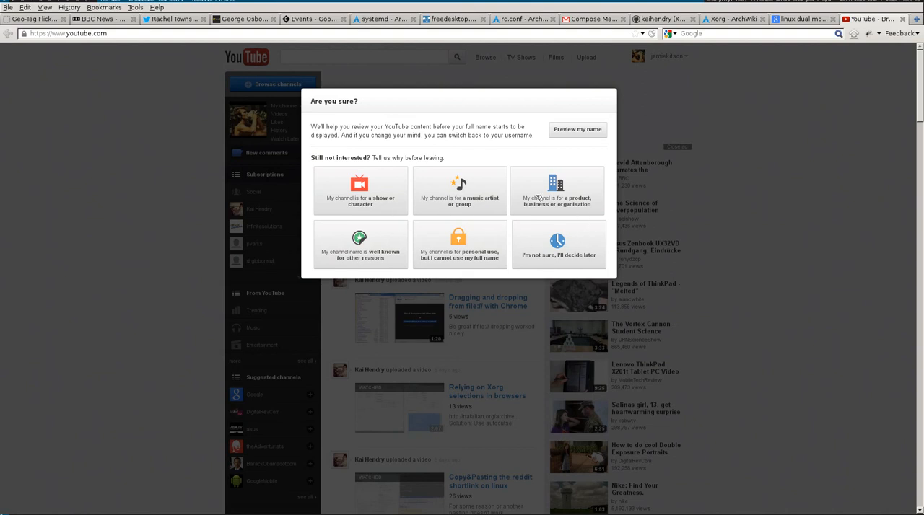
mouse_move(431, 238)
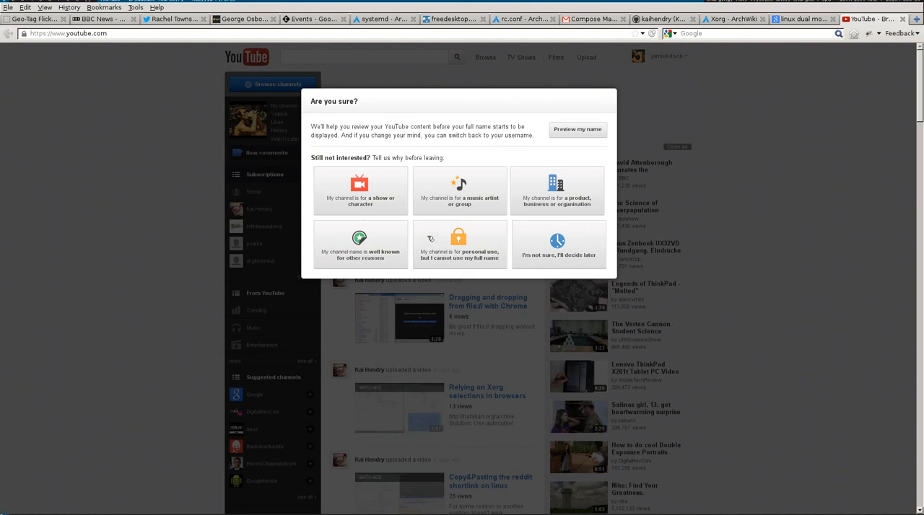
mouse_move(562, 242)
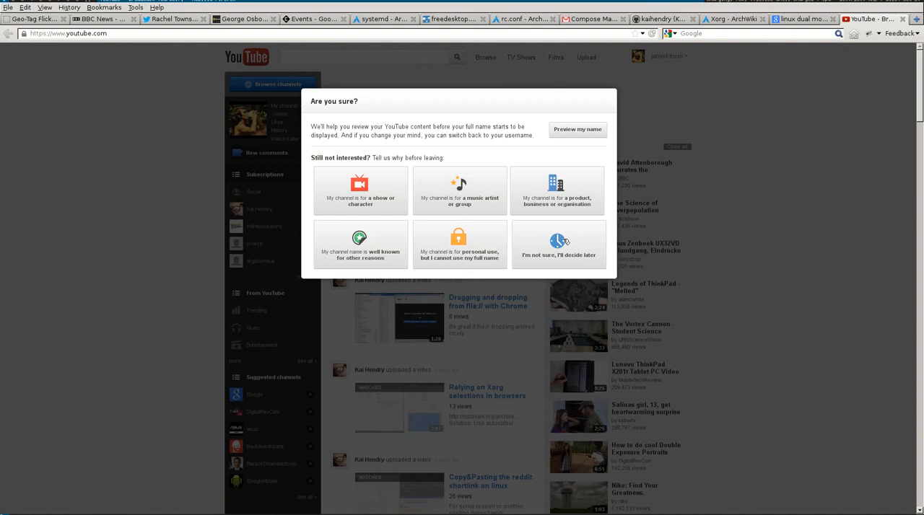
mouse_move(627, 67)
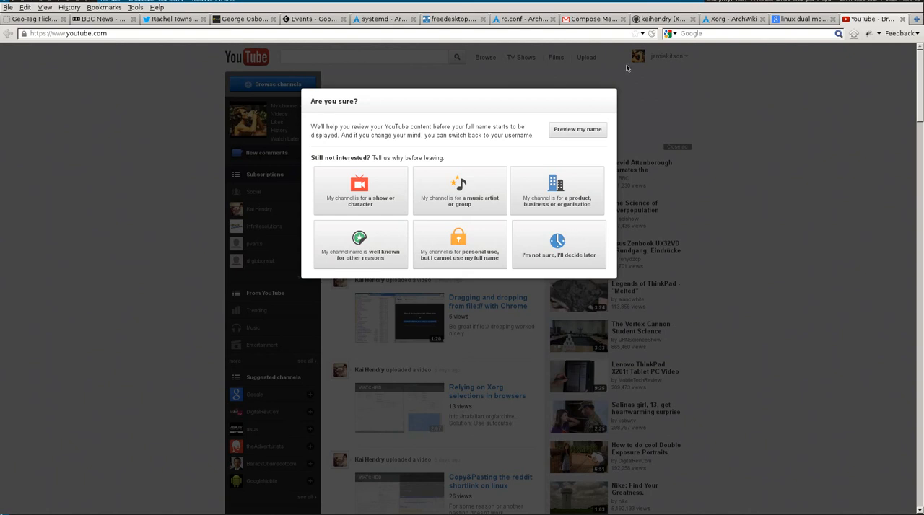